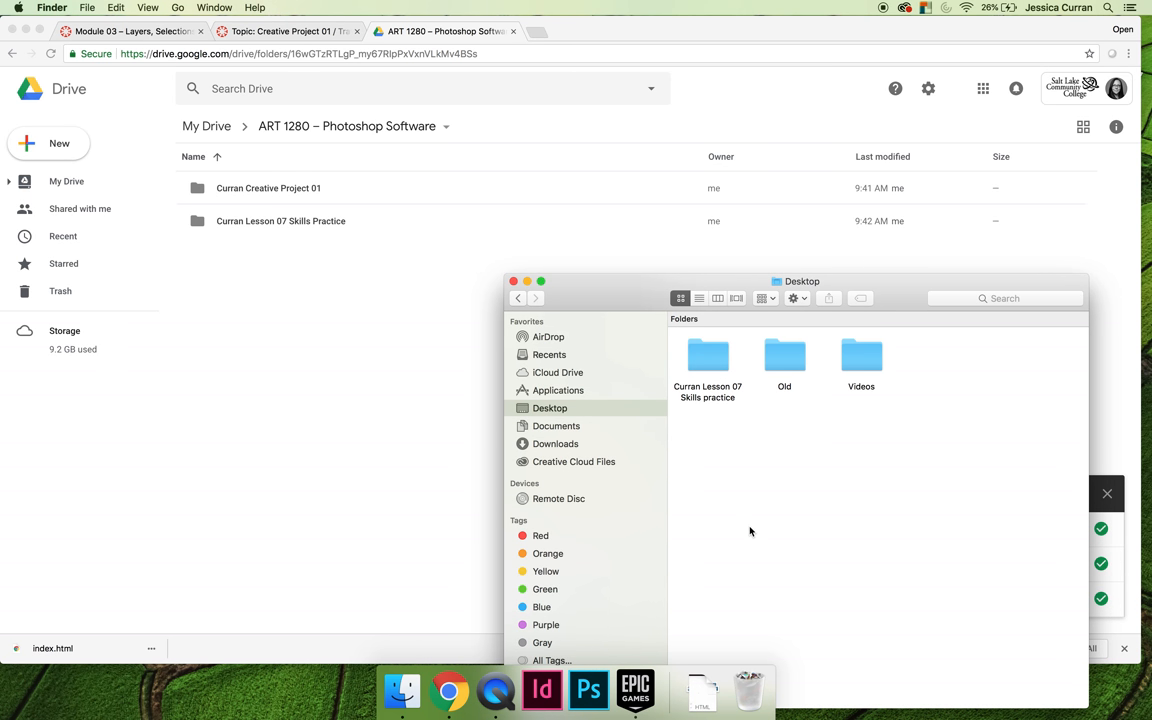
mouse_move(746, 507)
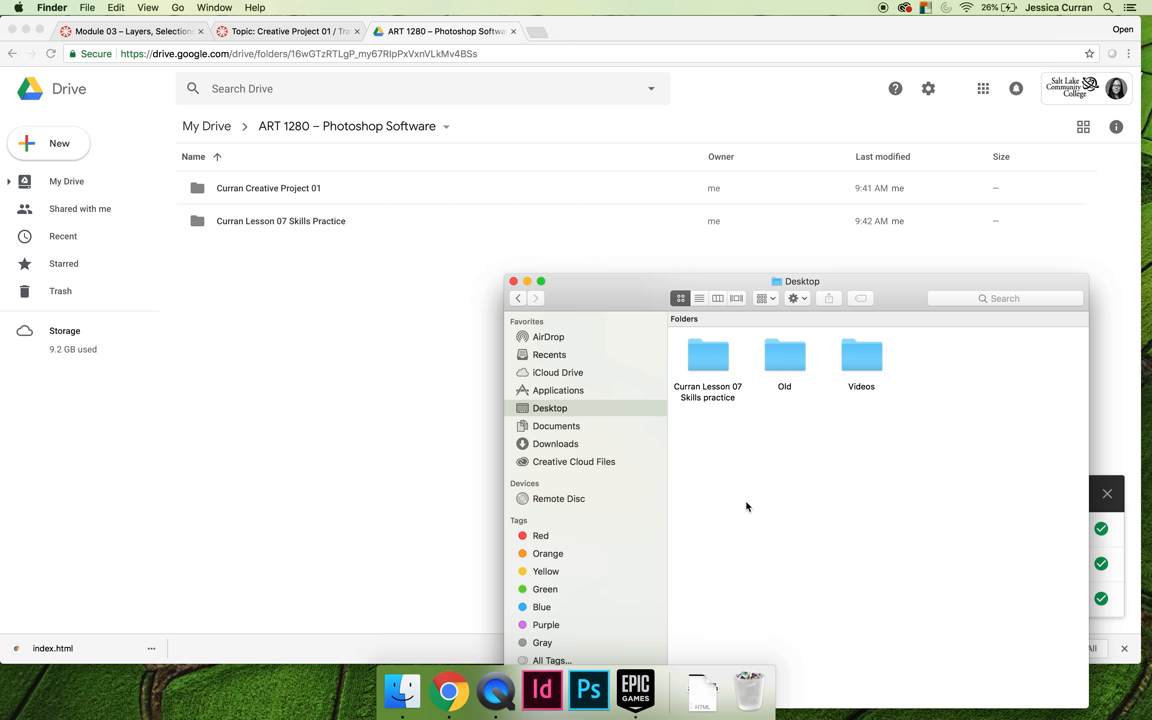
mouse_move(706, 363)
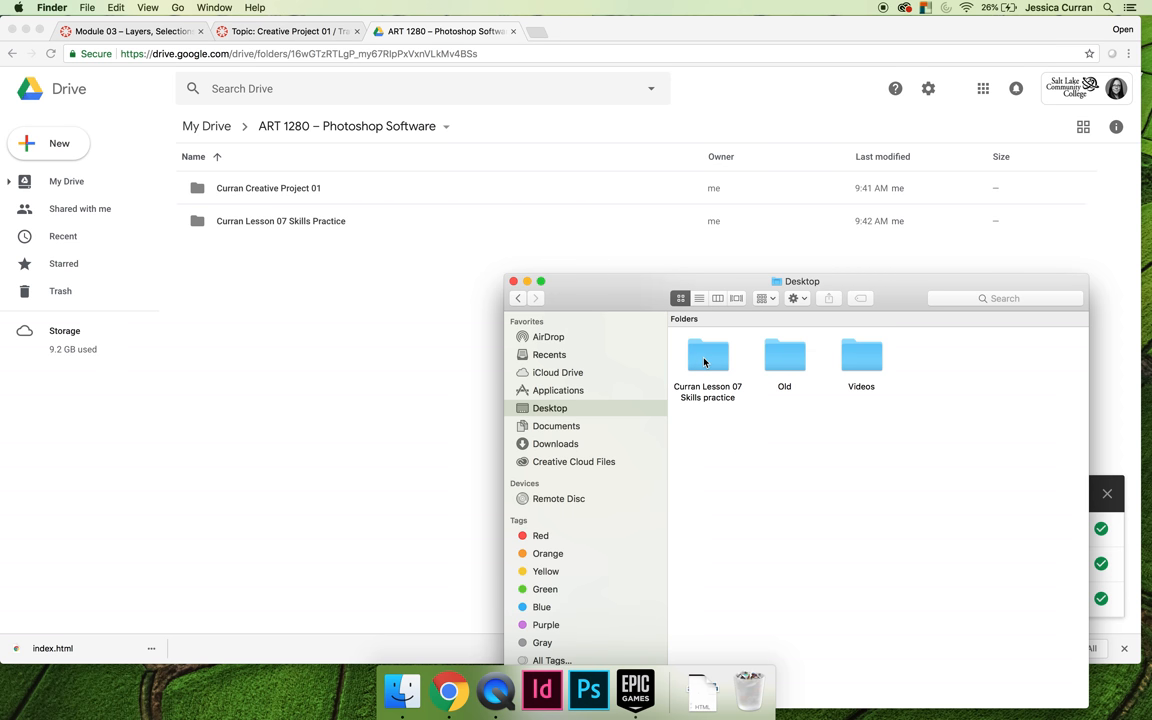
- Compress the Curran Lesson 07 Skills practice folder into a zip, then deselect it
right_click(707, 357)
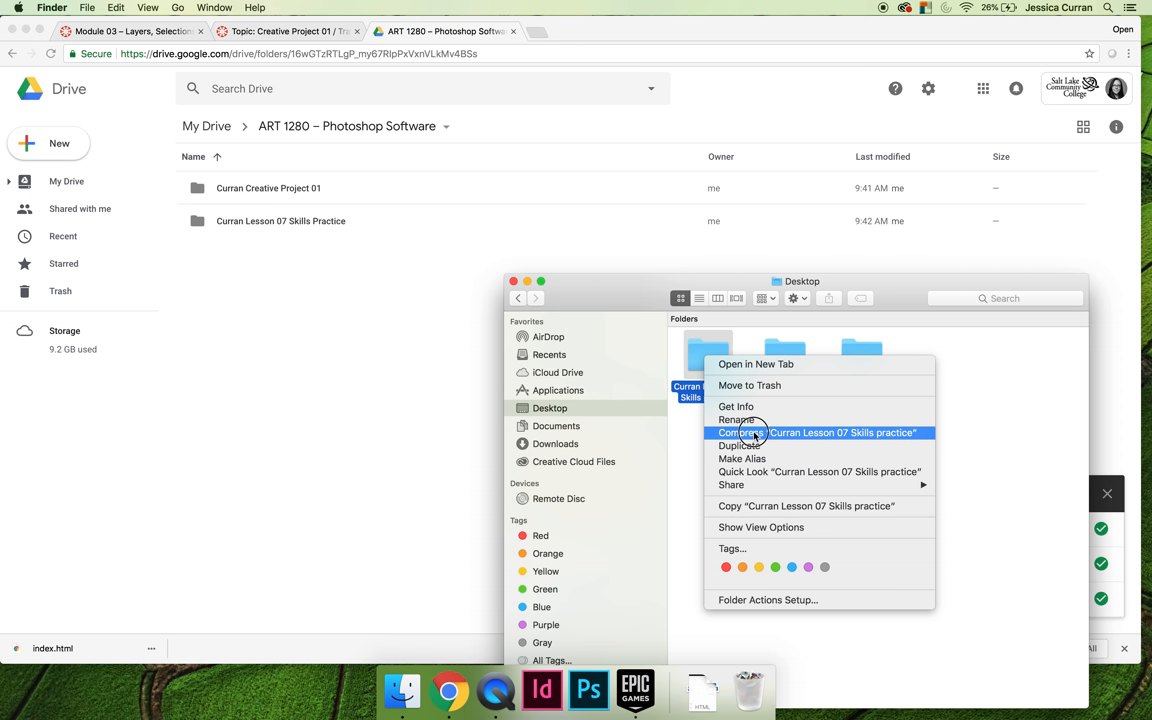
left_click(740, 432)
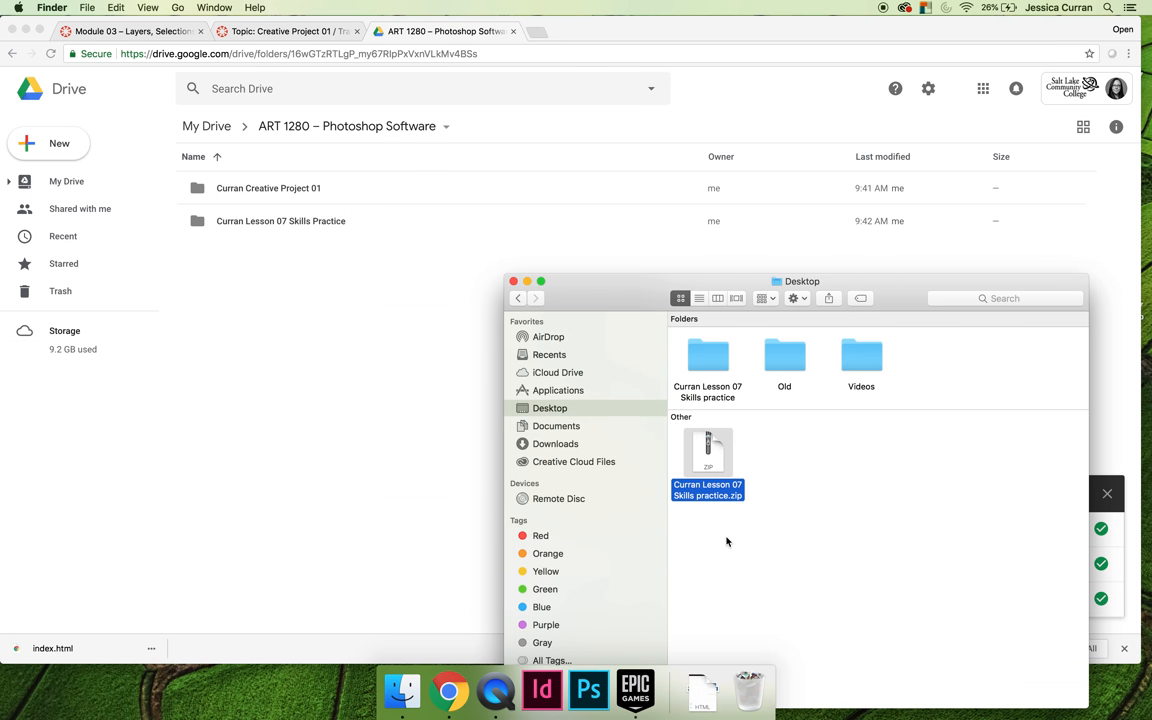
mouse_move(720, 398)
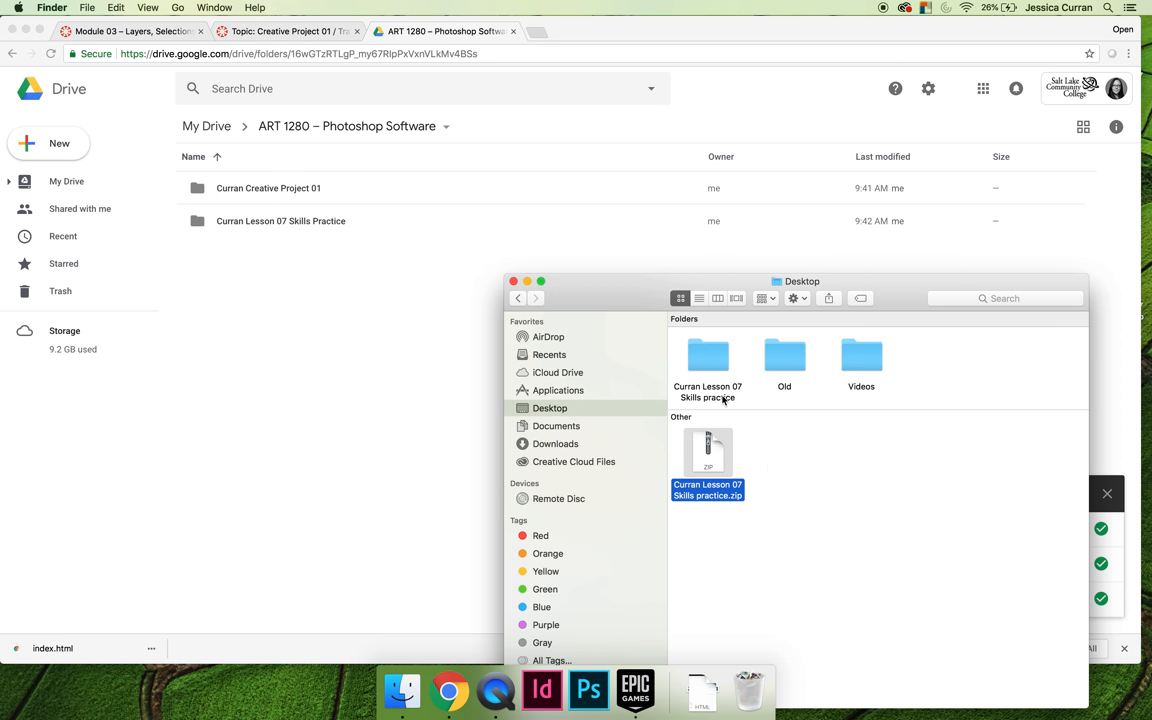
mouse_move(771, 480)
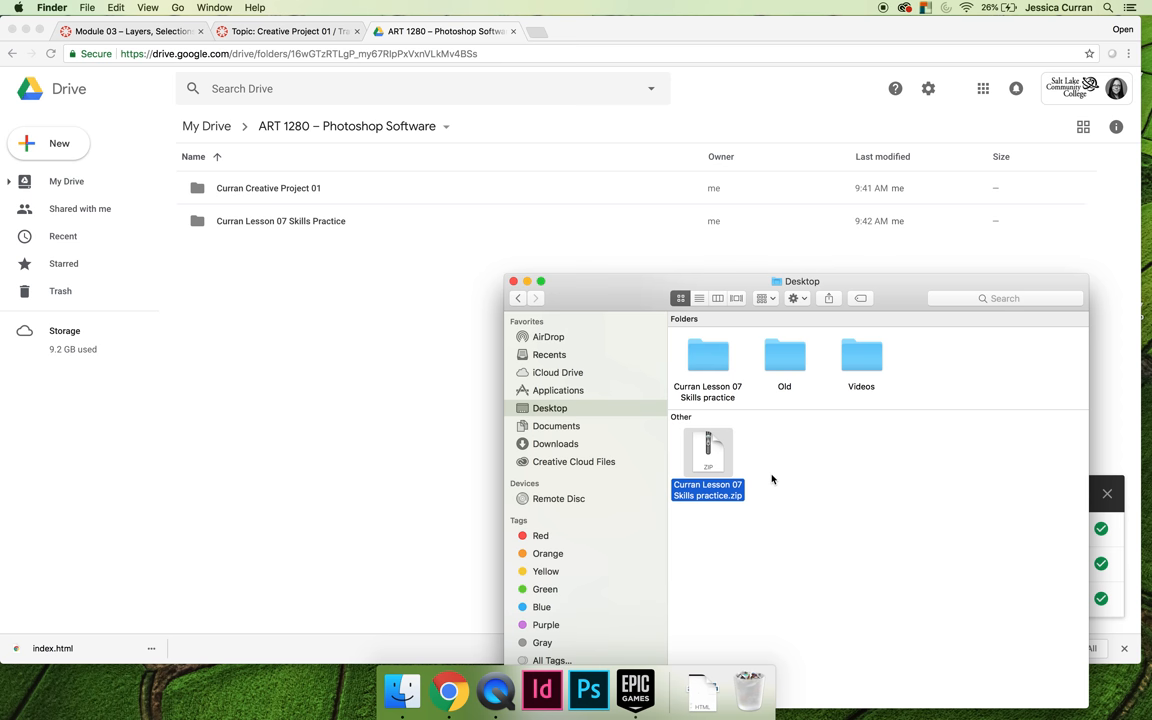
left_click(722, 538)
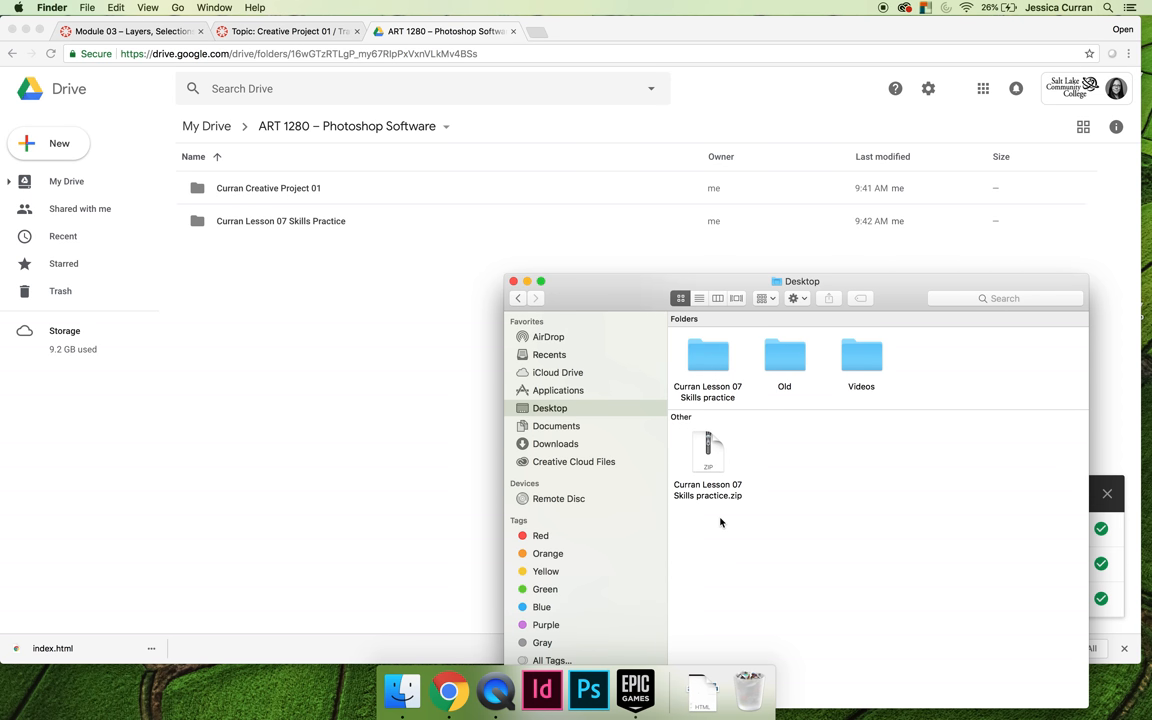
mouse_move(720, 522)
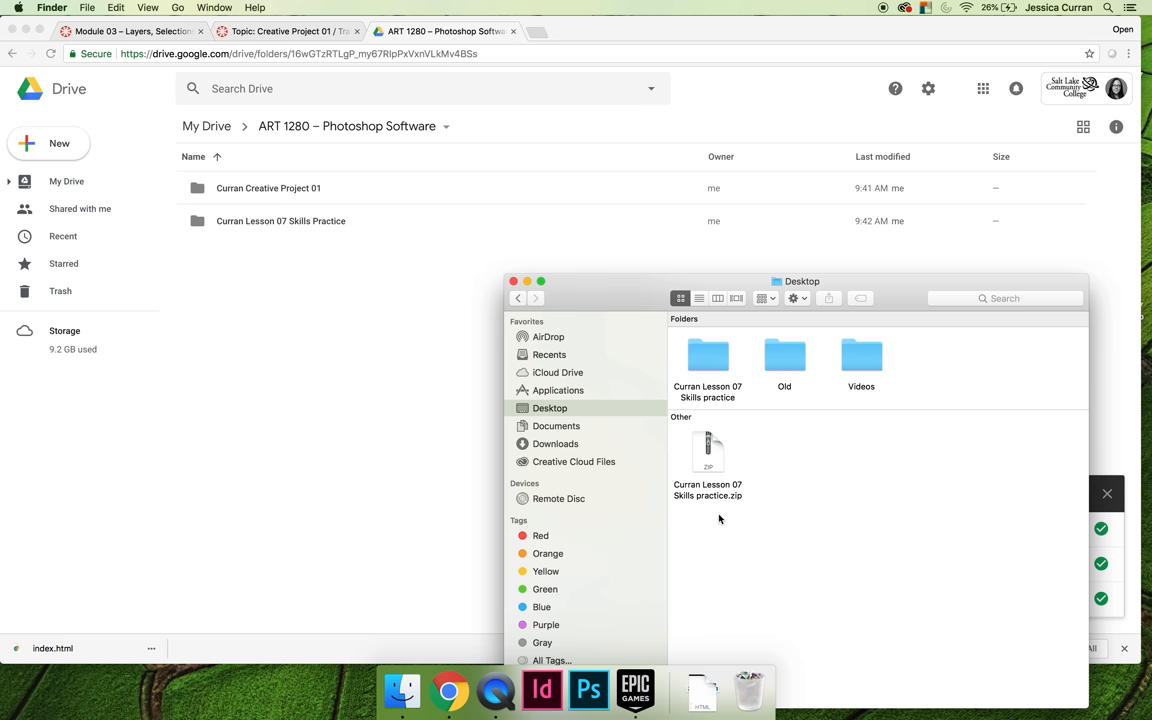
mouse_move(710, 453)
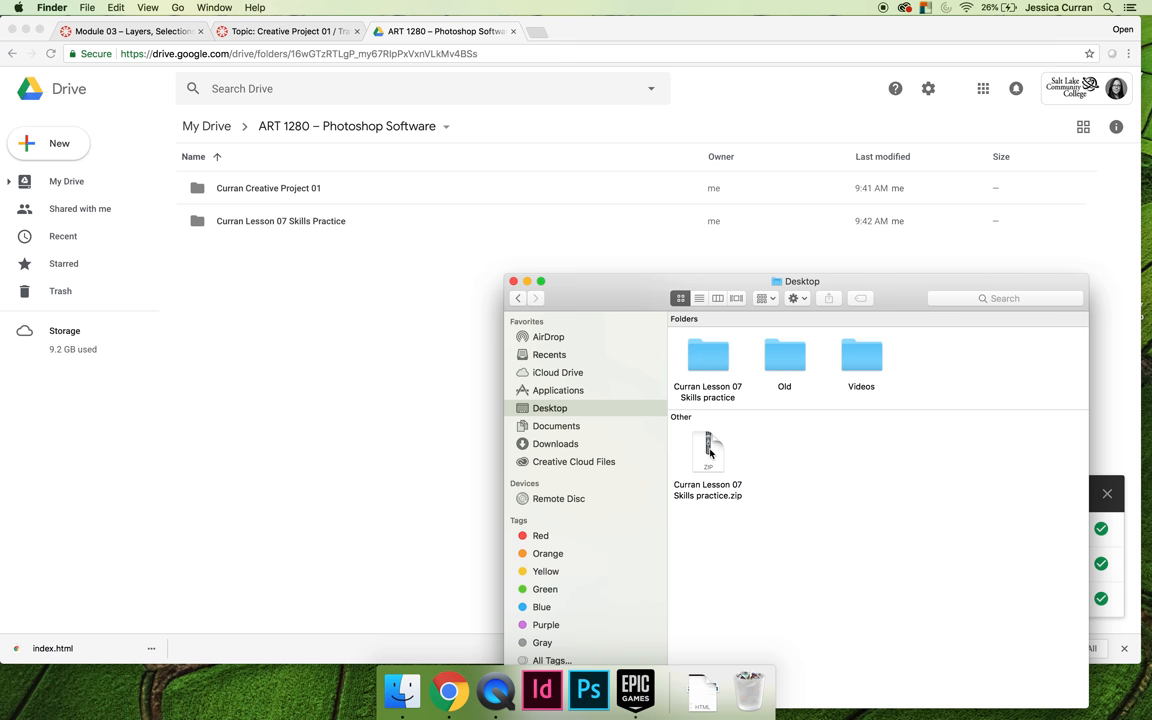
left_click(707, 452)
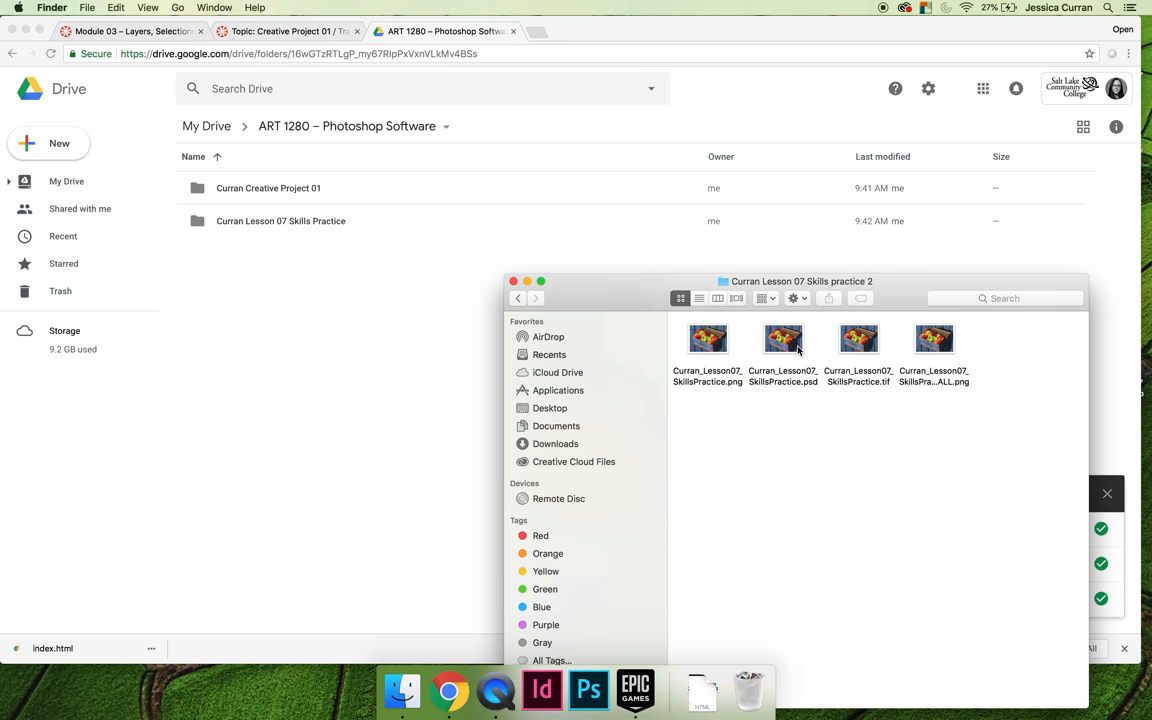
mouse_move(732, 333)
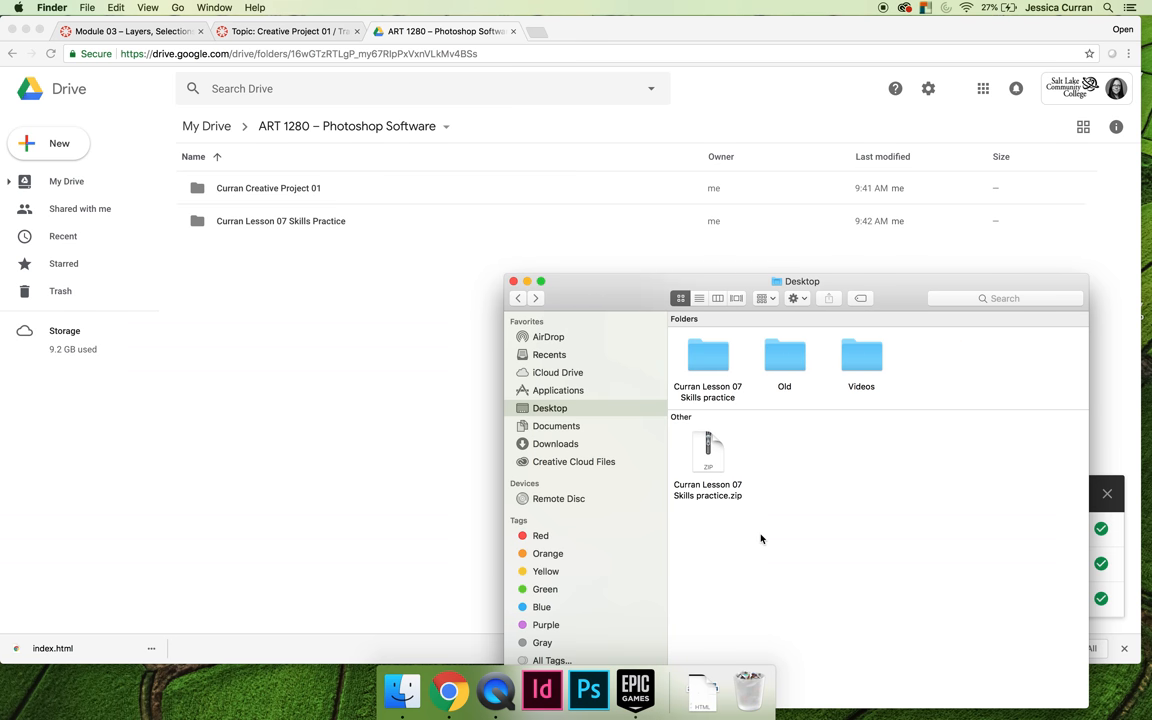
mouse_move(738, 526)
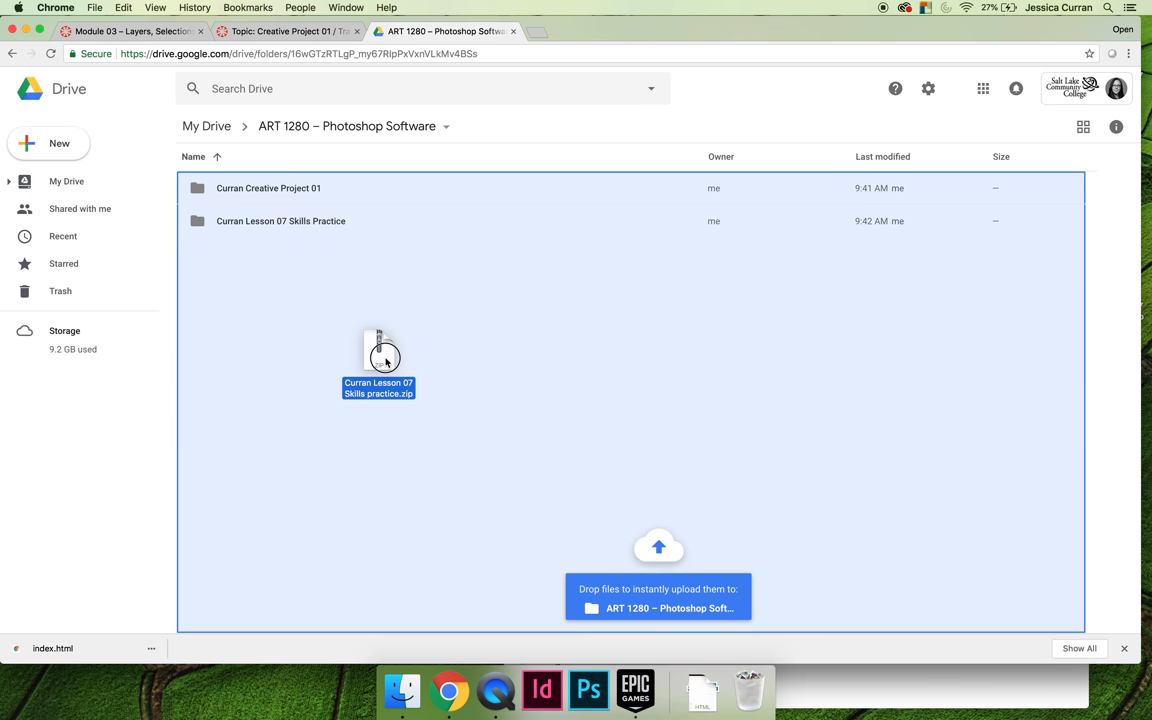
left_click(401, 690)
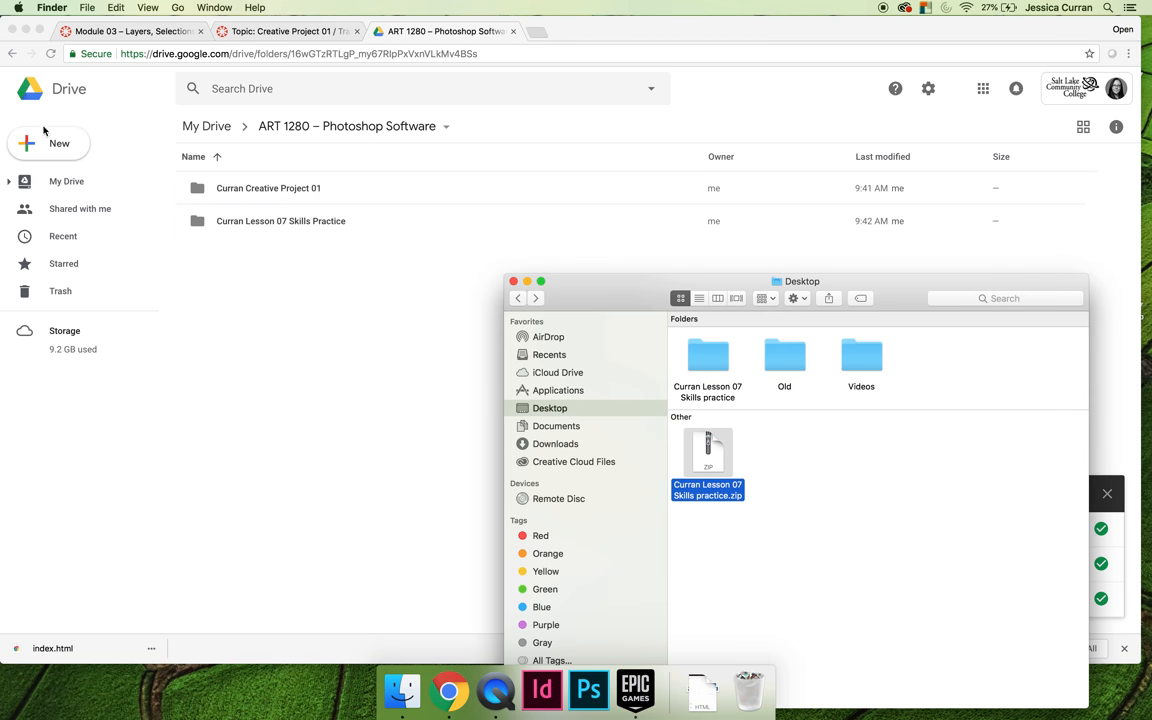
- Upload Curran Lesson 07 Skills practice.zip from the Desktop via New > File upload
left_click(48, 143)
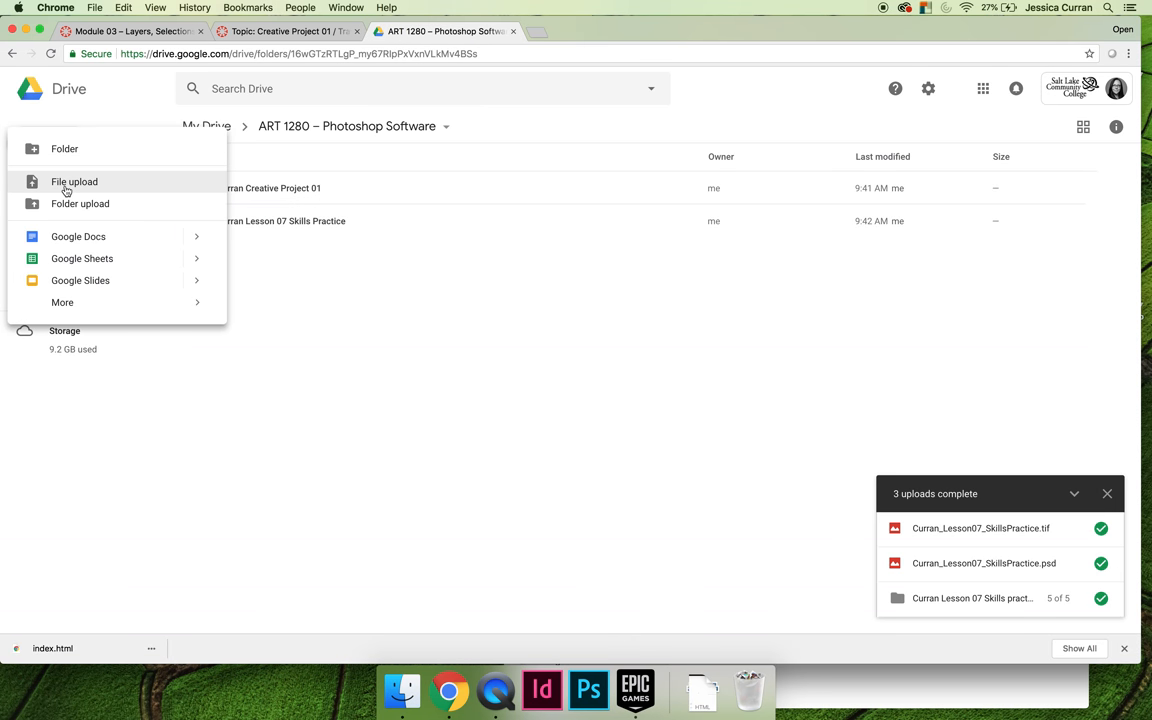
left_click(74, 181)
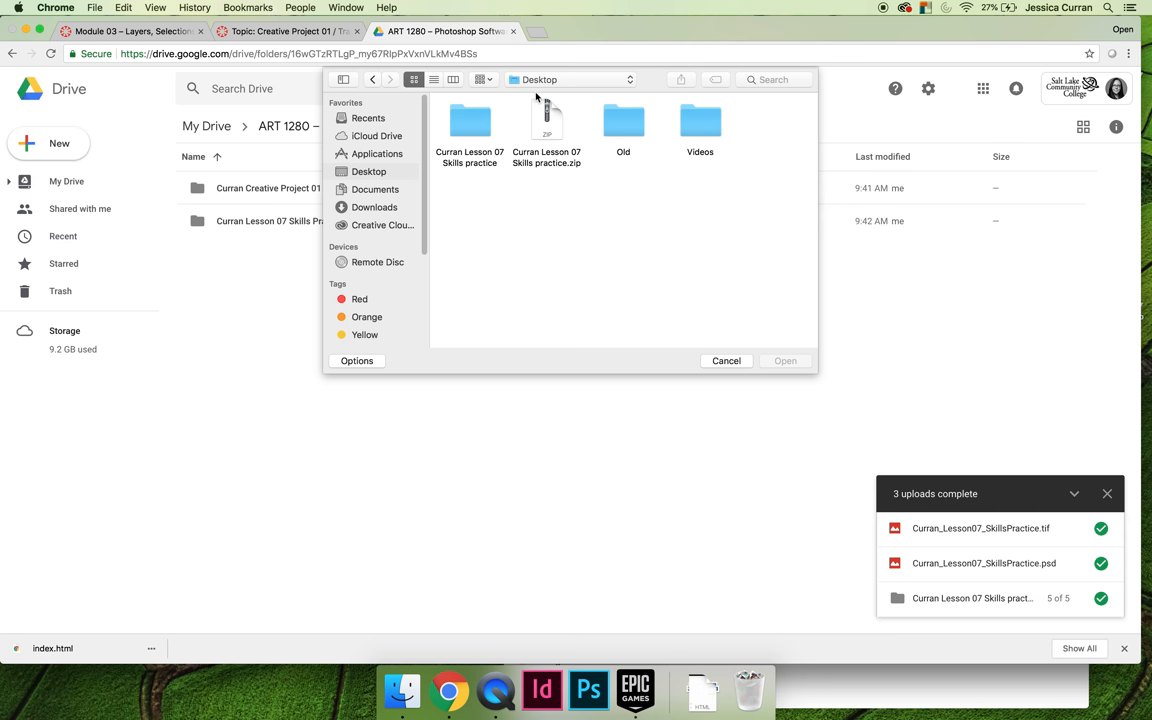
left_click(726, 361)
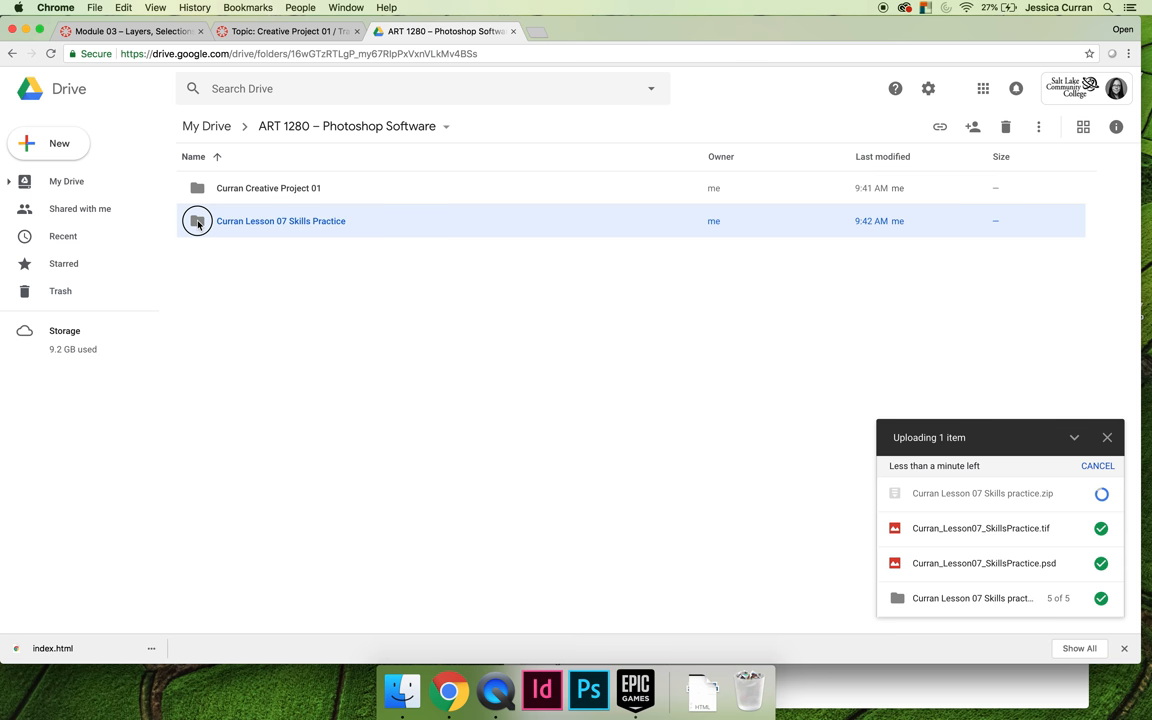
- Open the Curran Lesson 07 Skills Practice folder to view its PNG, PSD and TIF files
double_click(281, 221)
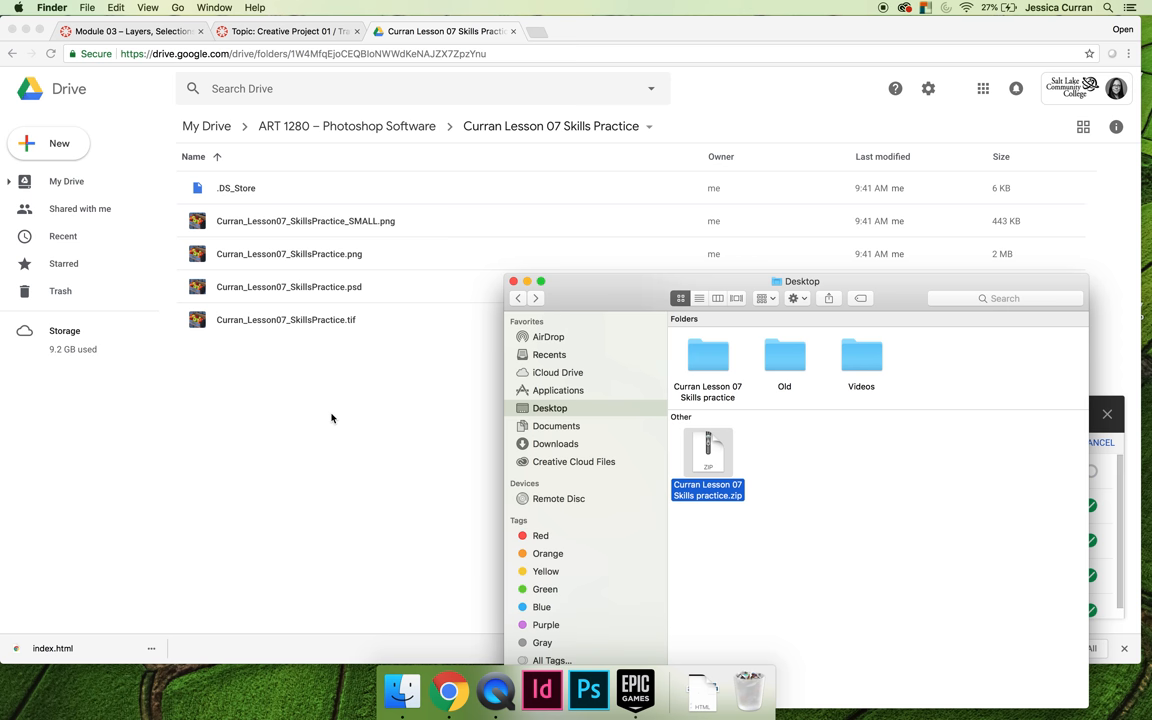
mouse_move(356, 245)
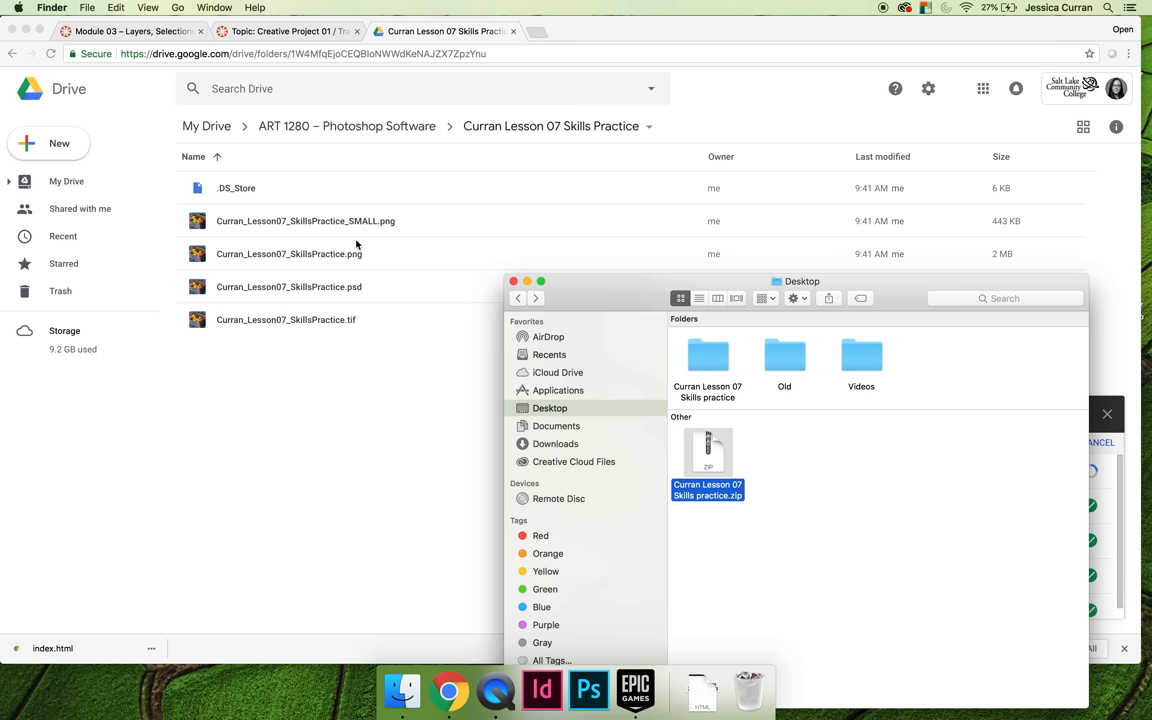